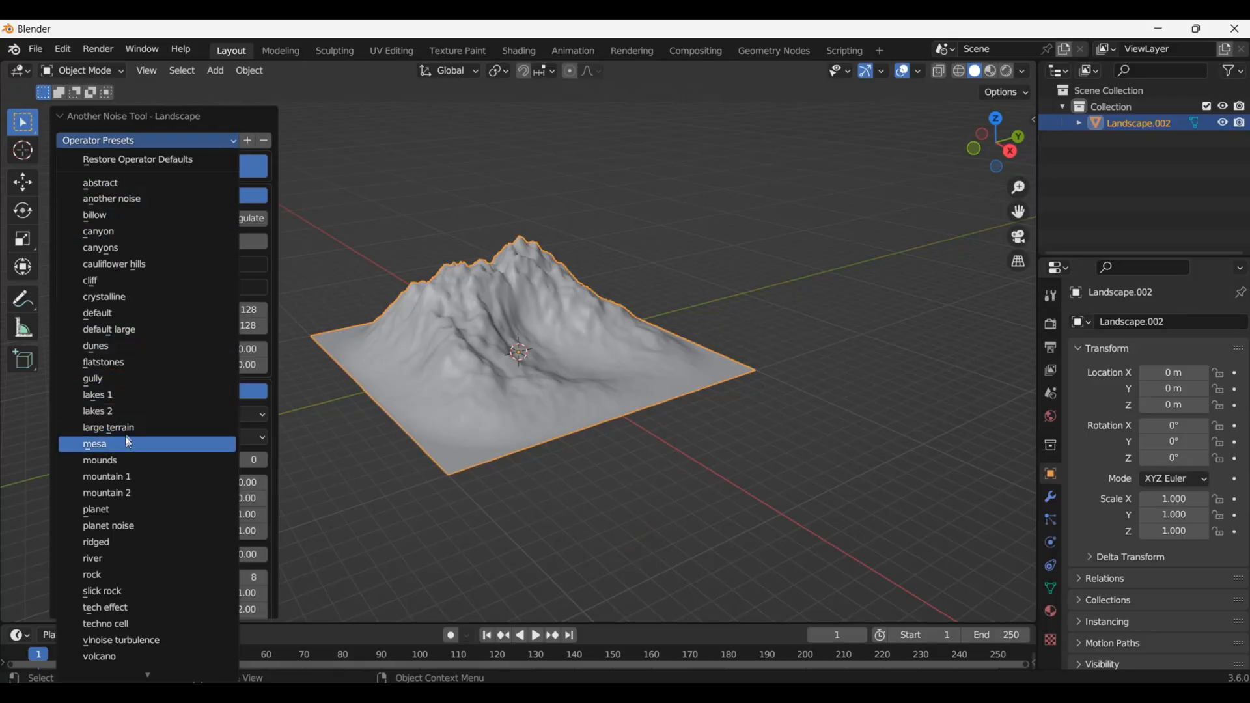
Apply the mesa operator preset to the Another Noise Tool landscape.
click(107, 427)
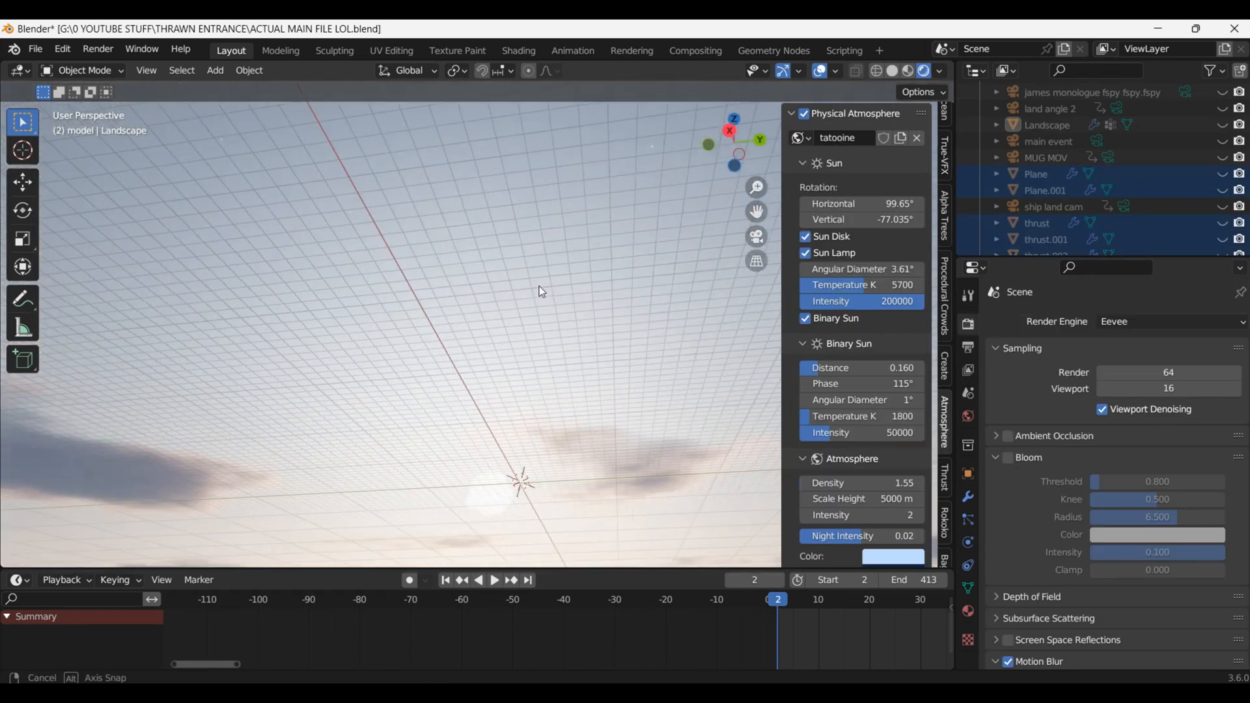
Add a Sky Texture node to the World shader in the Shading workspace.
drag(538, 291, 402, 341)
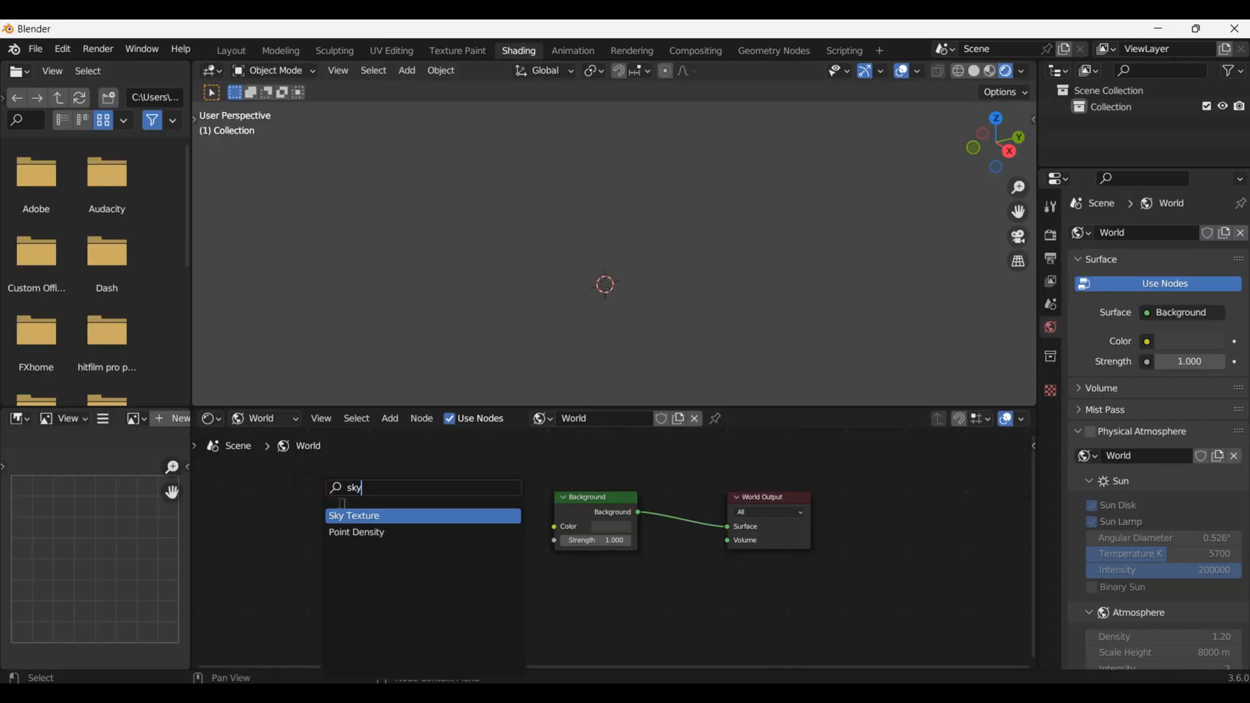
click(354, 514)
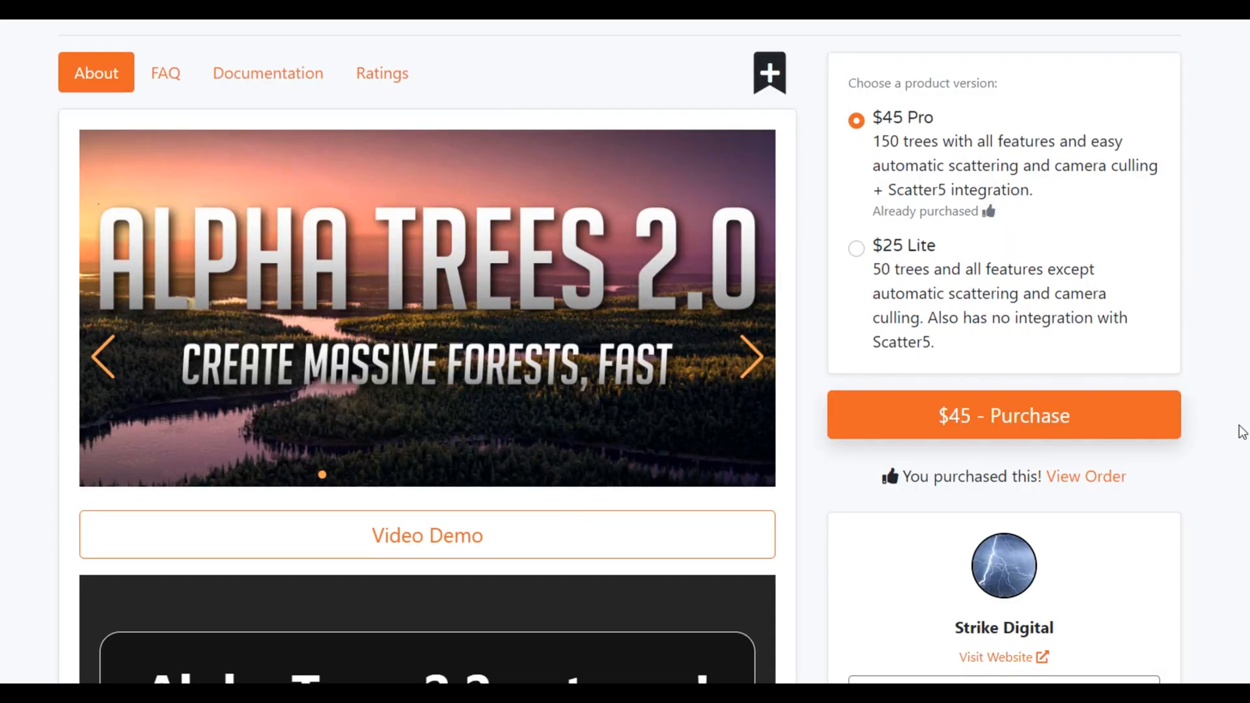
Scroll through the Alpha Trees 2.0 product page on Blender Market.
scroll(down, 3)
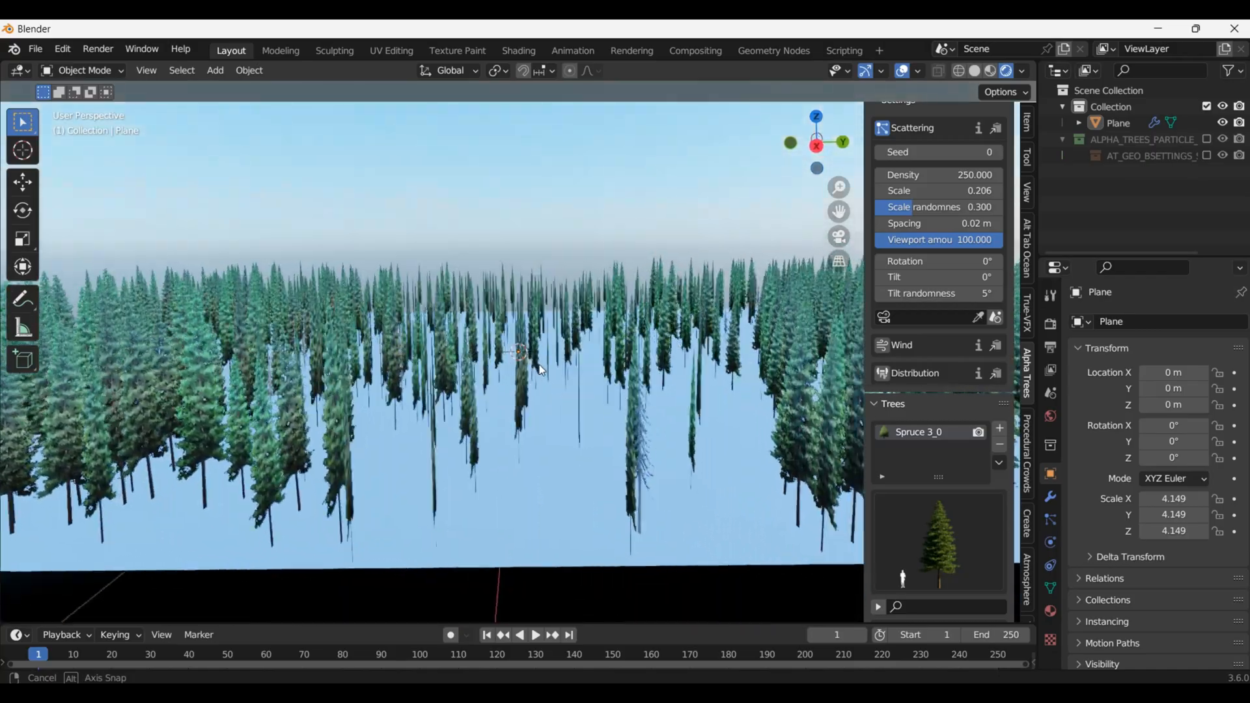
Enter Weight Paint mode and set the Alpha Trees density vertex group to 'trees'.
click(84, 70)
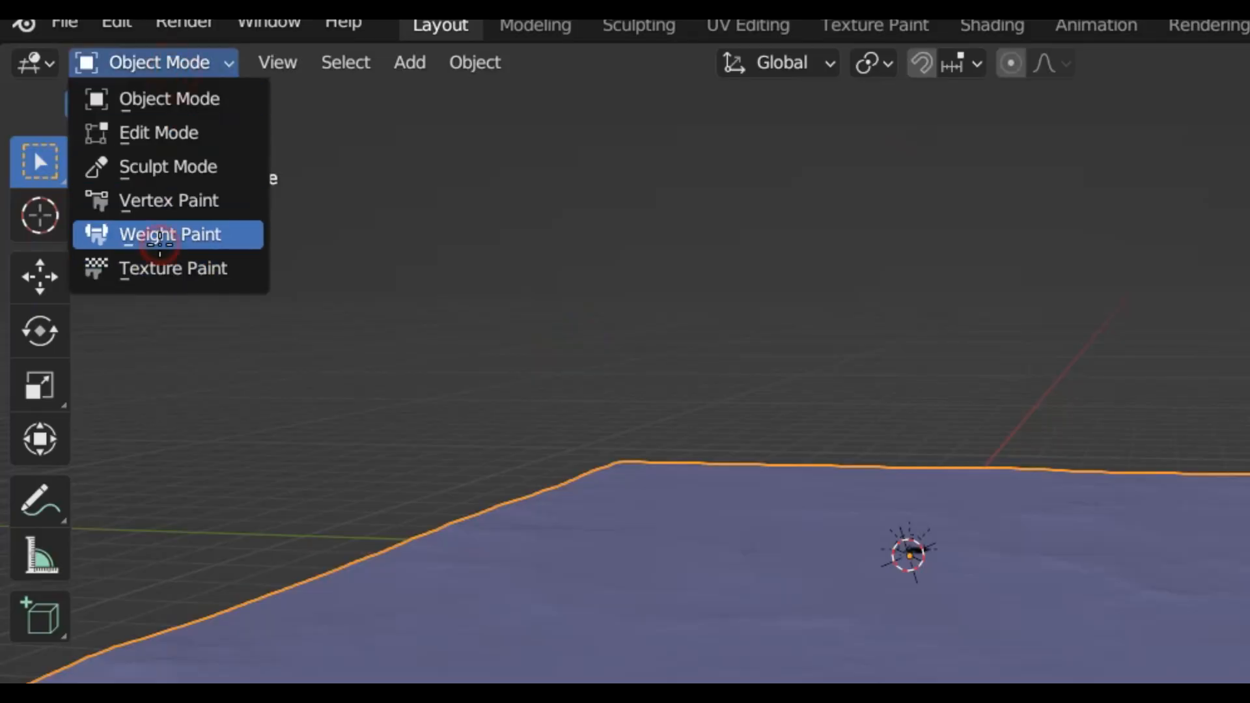
click(169, 234)
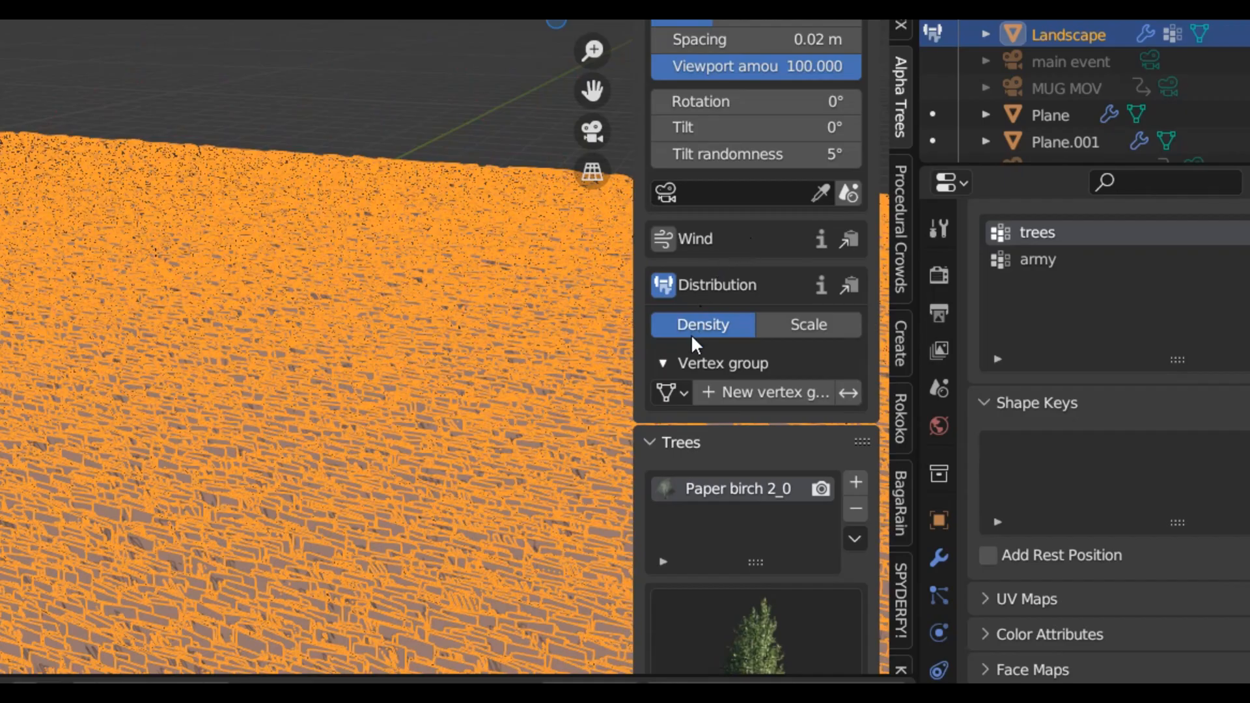
click(672, 391)
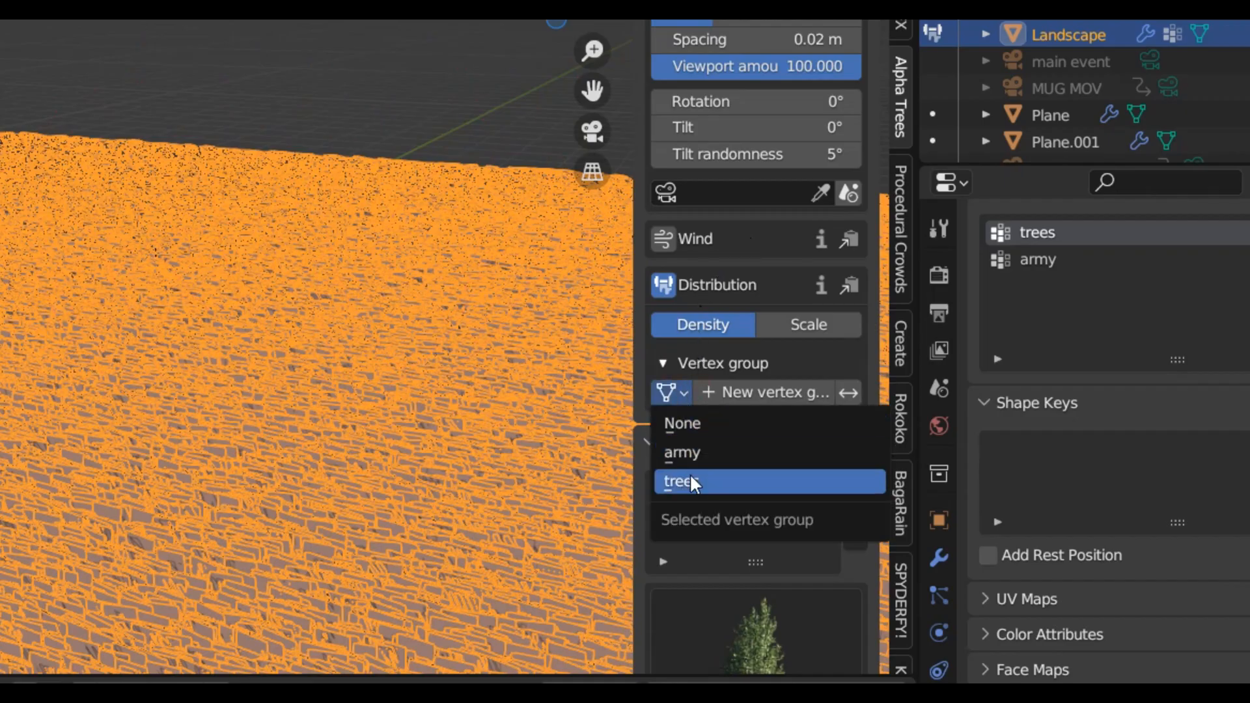
click(678, 480)
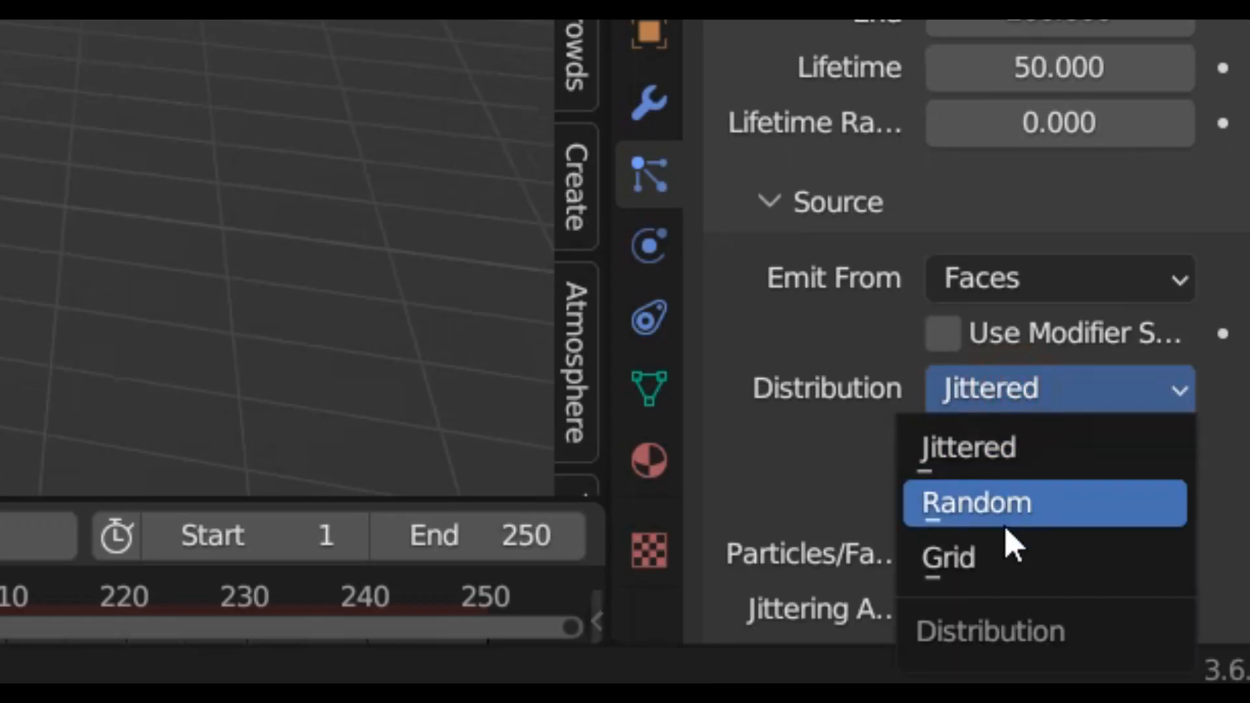
Set particle Distribution to Grid, Lifetime 500000, End frame 1, and adjust gravity weight.
click(948, 558)
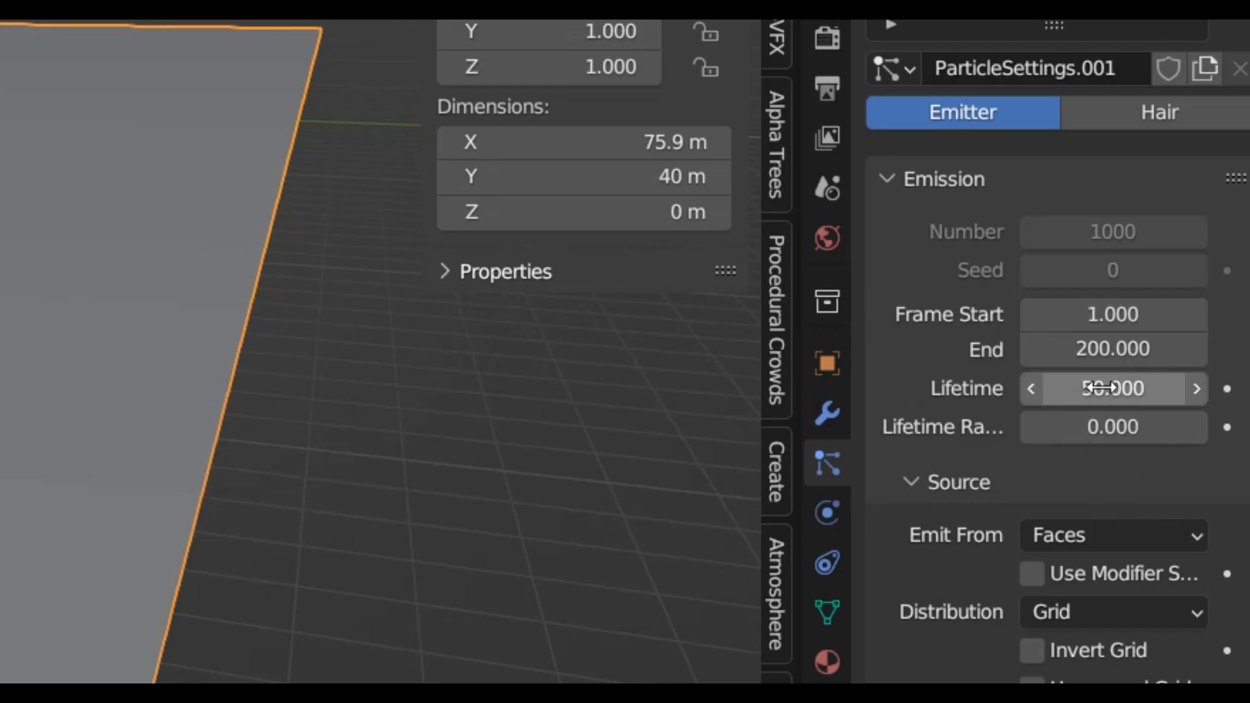
text(500000)
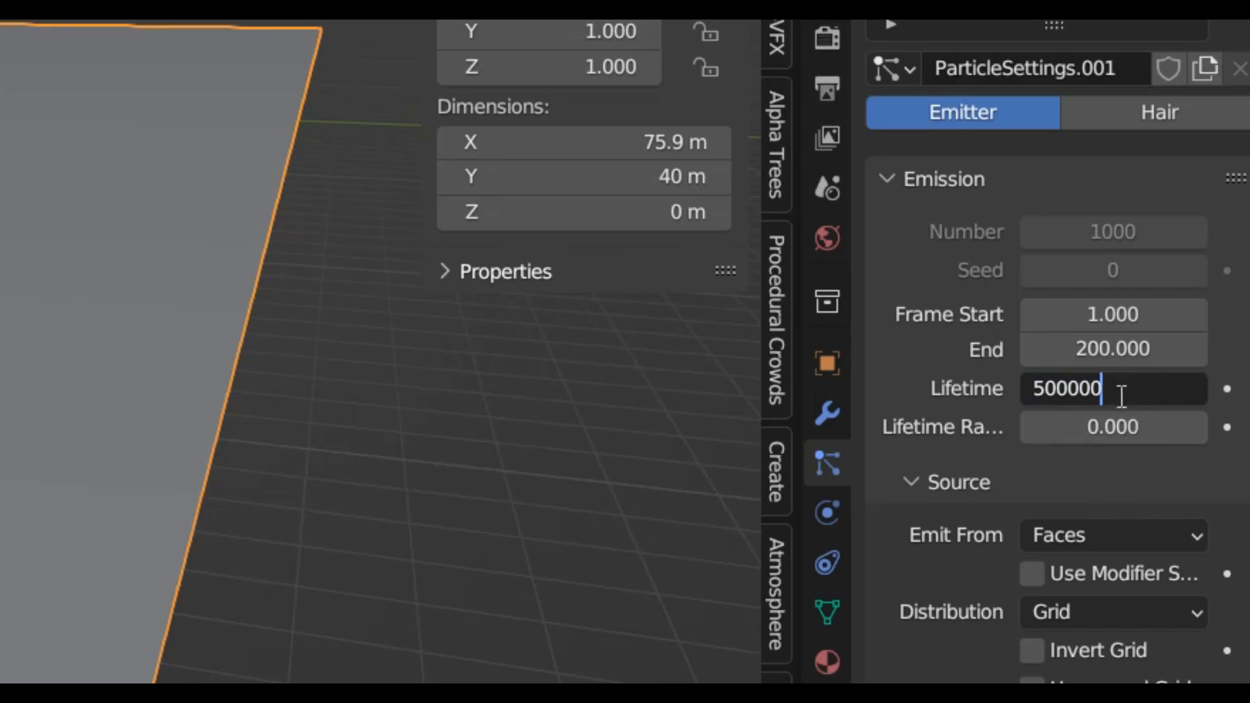
click(1111, 349)
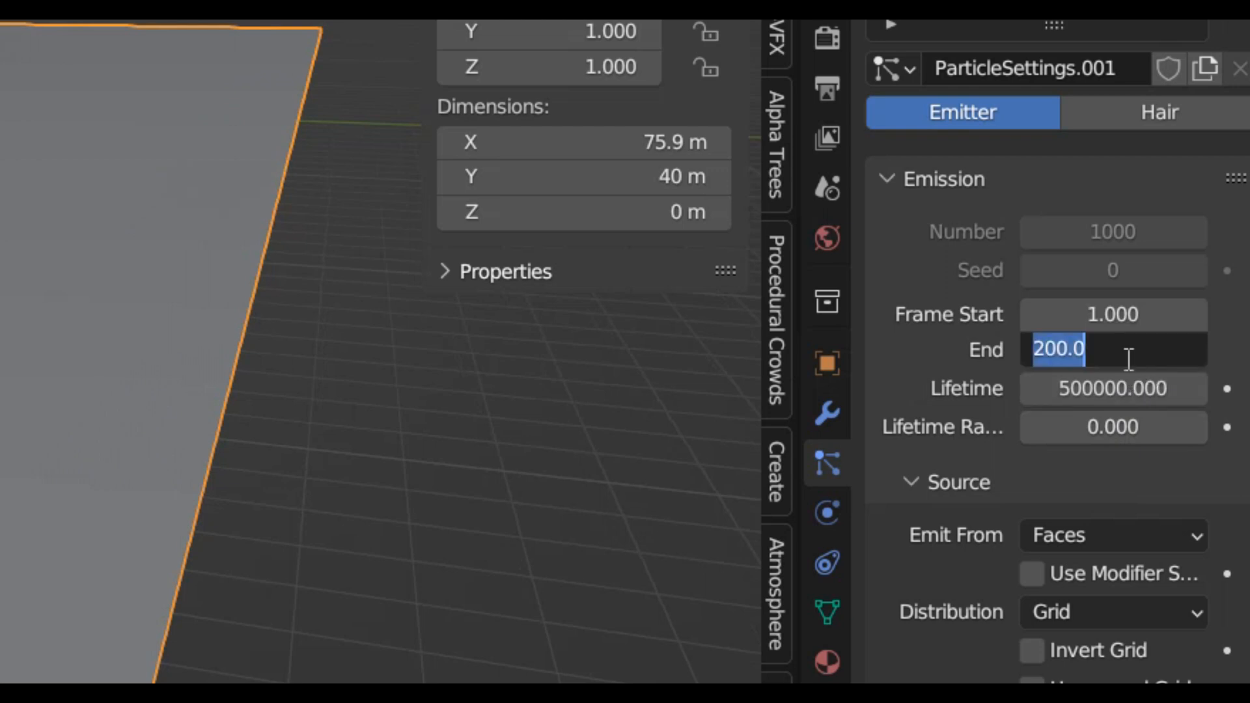
text(1.000)
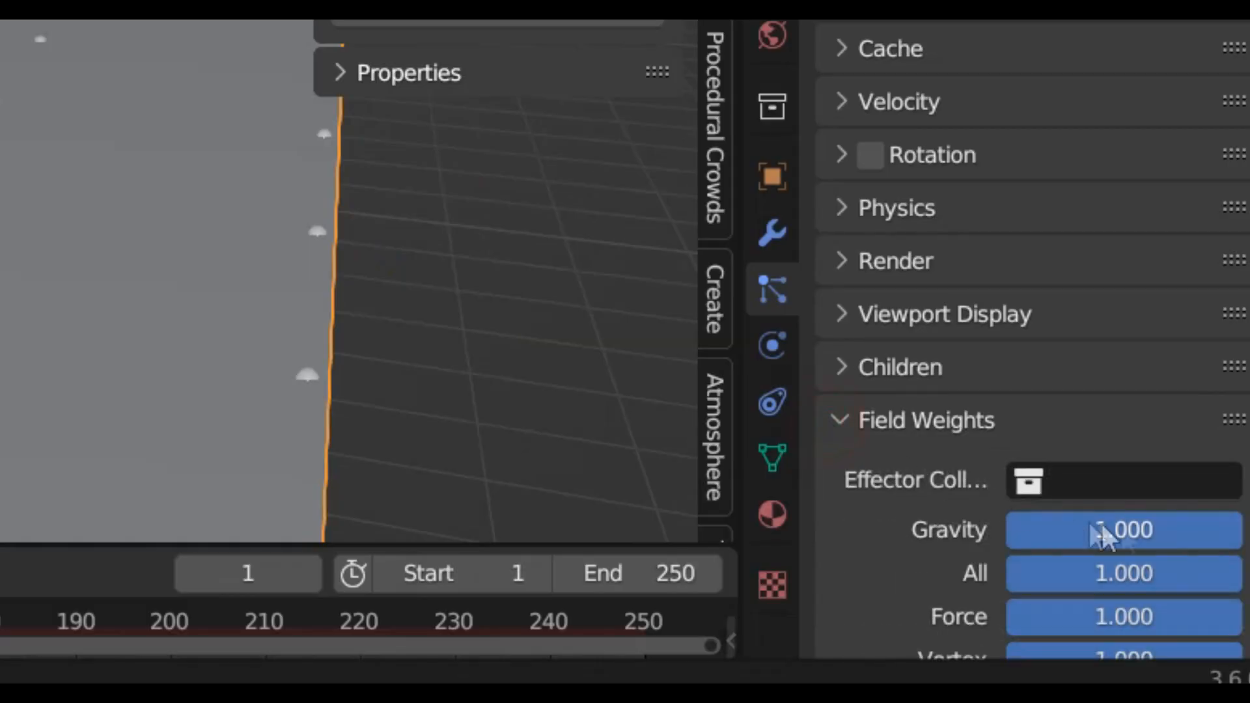
click(898, 102)
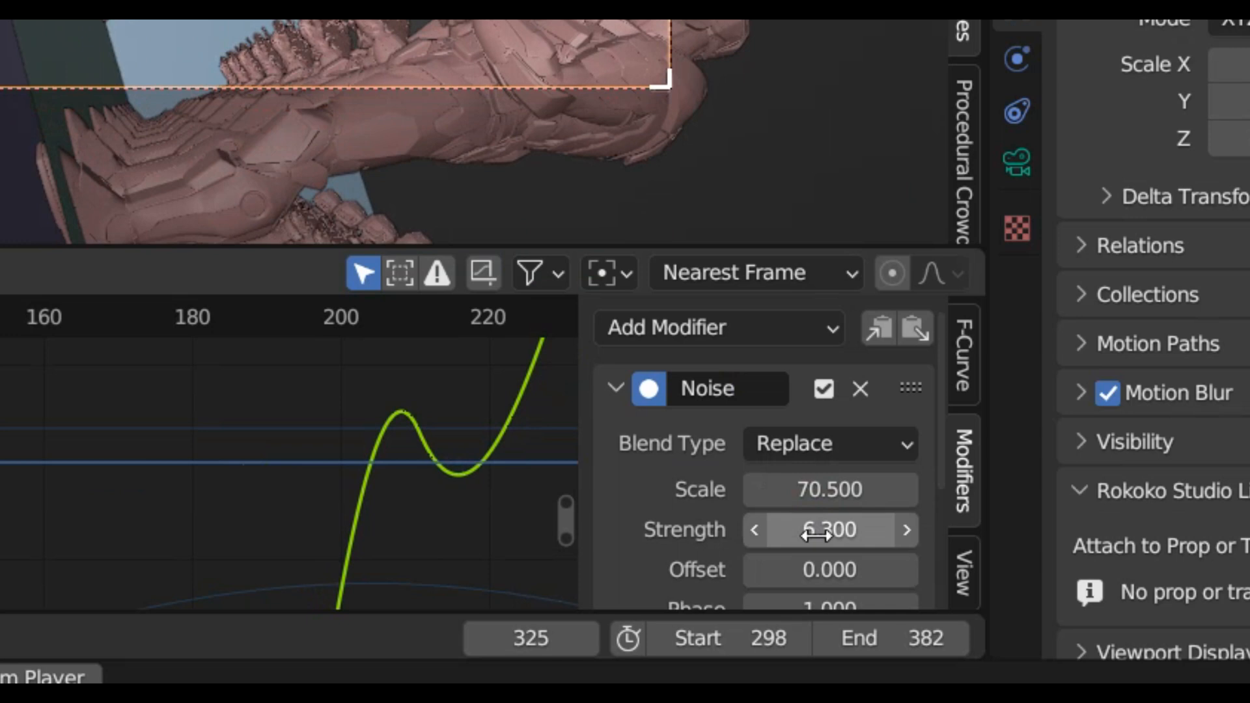
Raise the Noise modifier's Strength on the camera animation curve.
drag(829, 529, 805, 530)
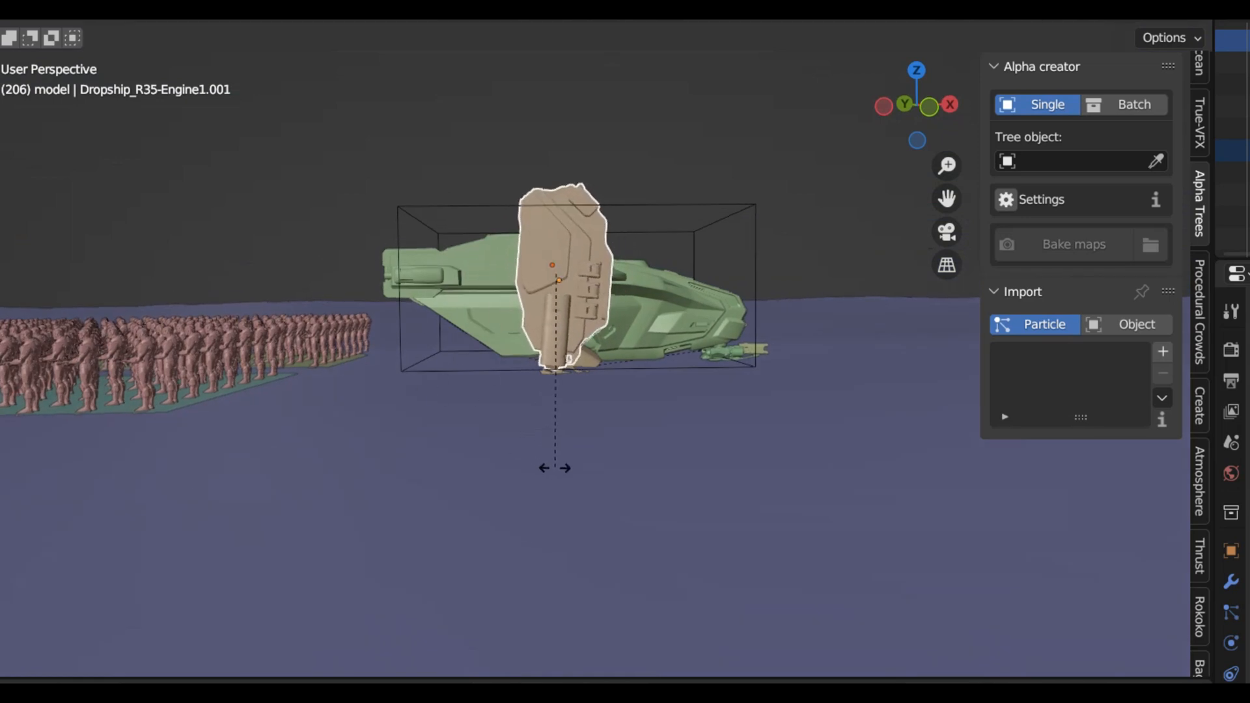
Rotate the dropship about -91.8 degrees around the Z axis.
drag(553, 280, 438, 319)
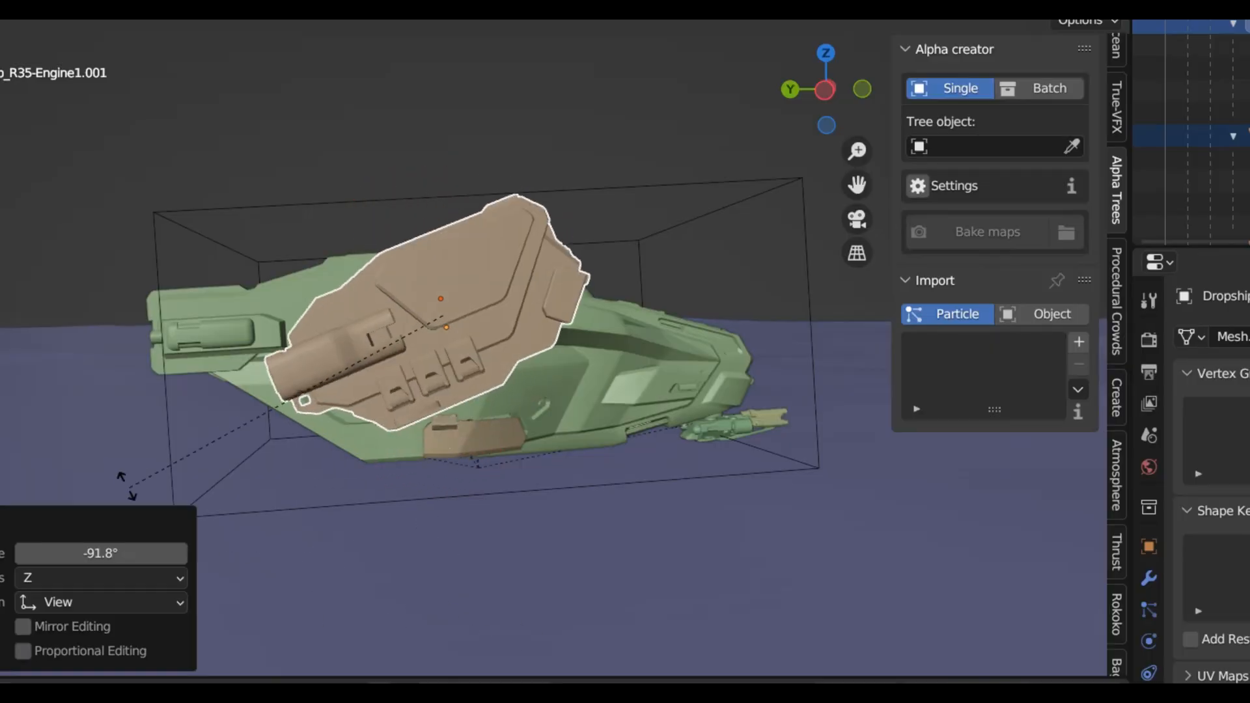